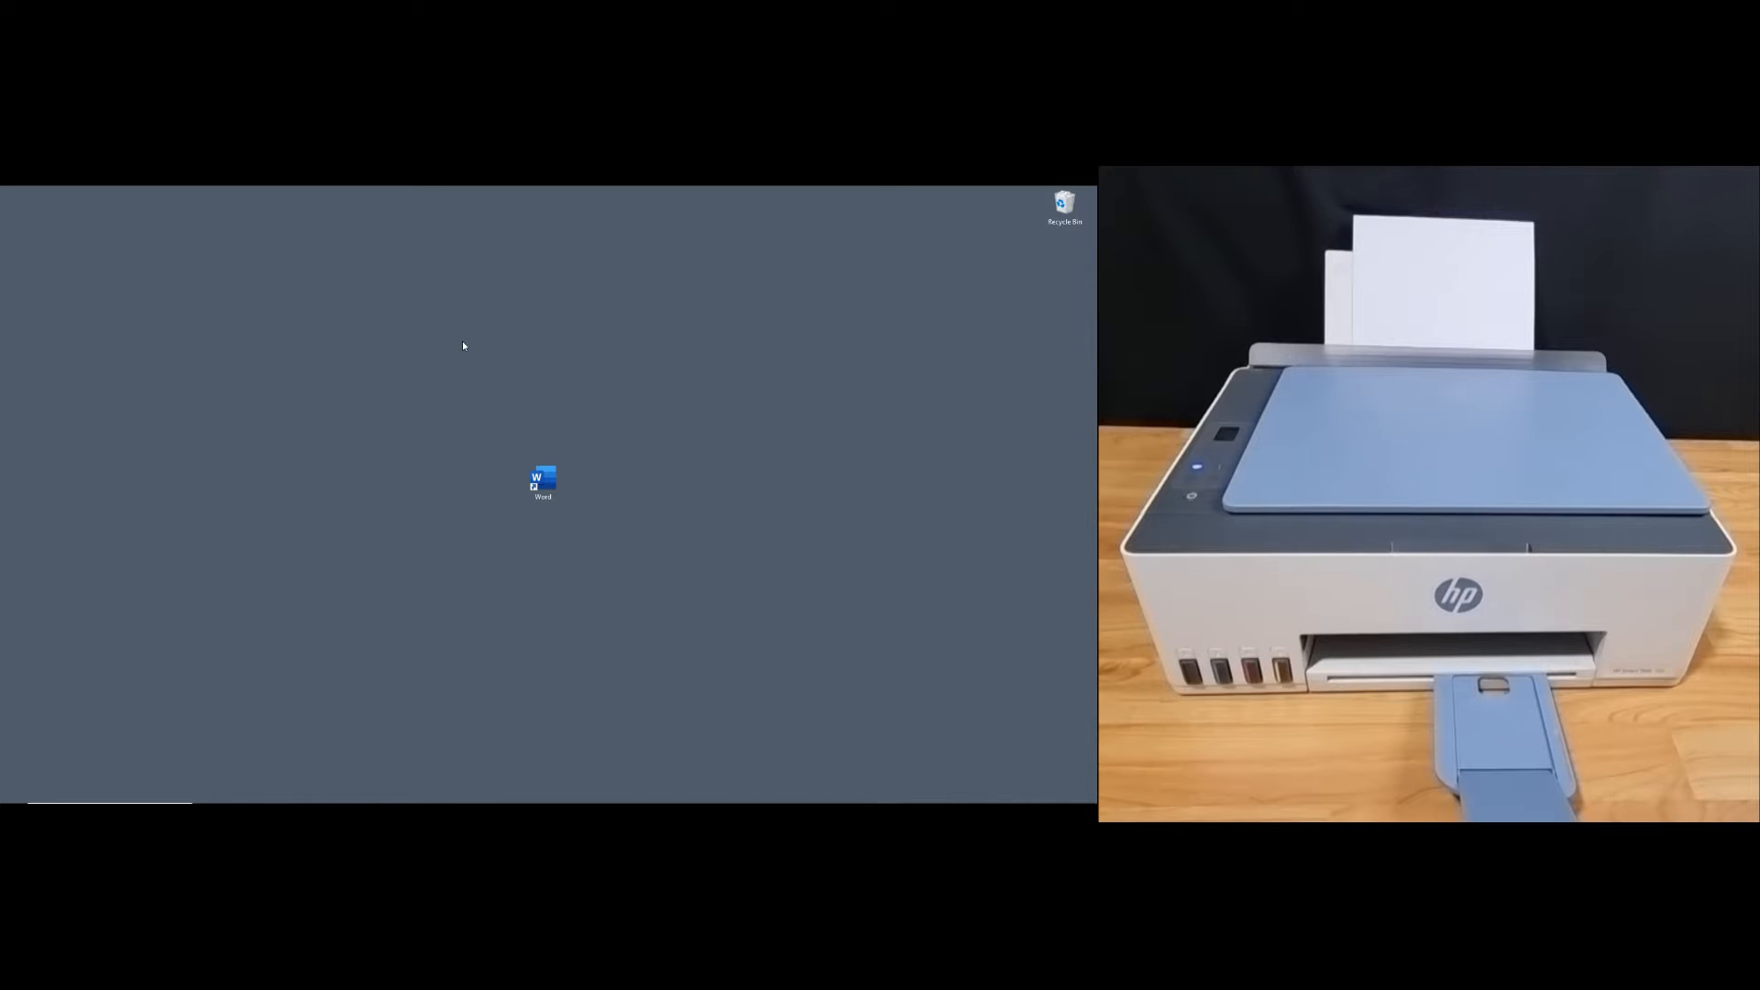
- Open the four-page HP Smart Tank 580 two-sided printing document from its desktop shortcut
double_click(542, 480)
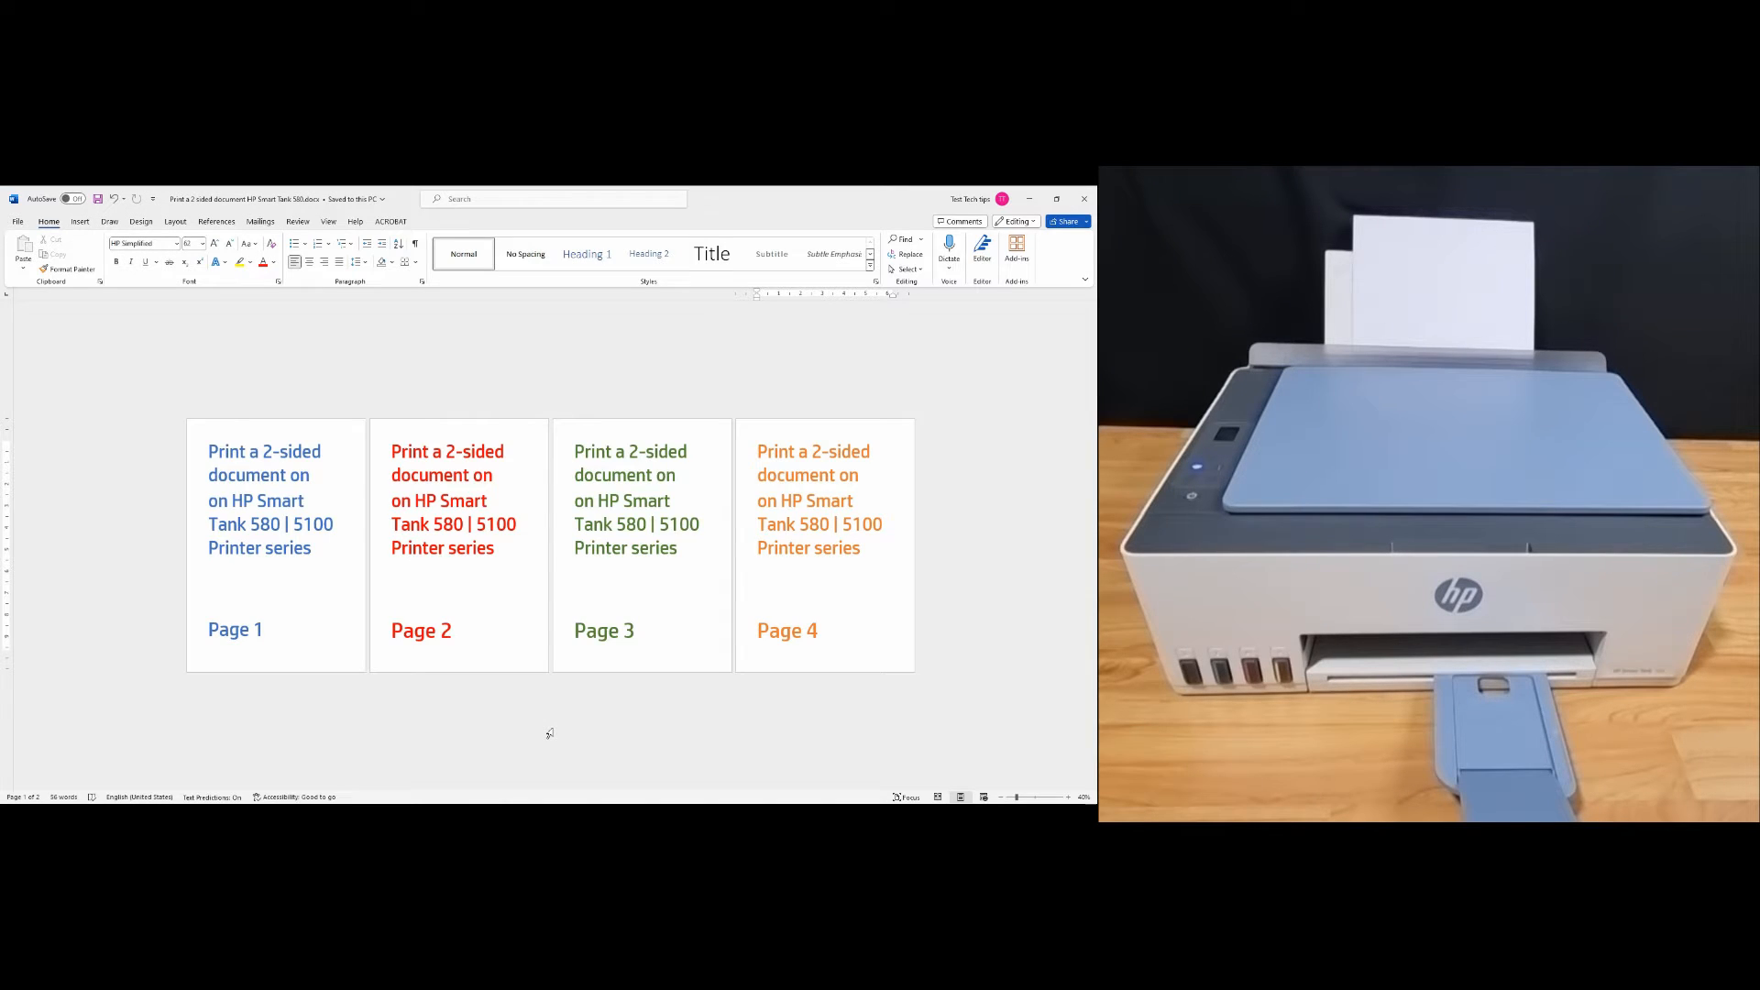
left_click(759, 548)
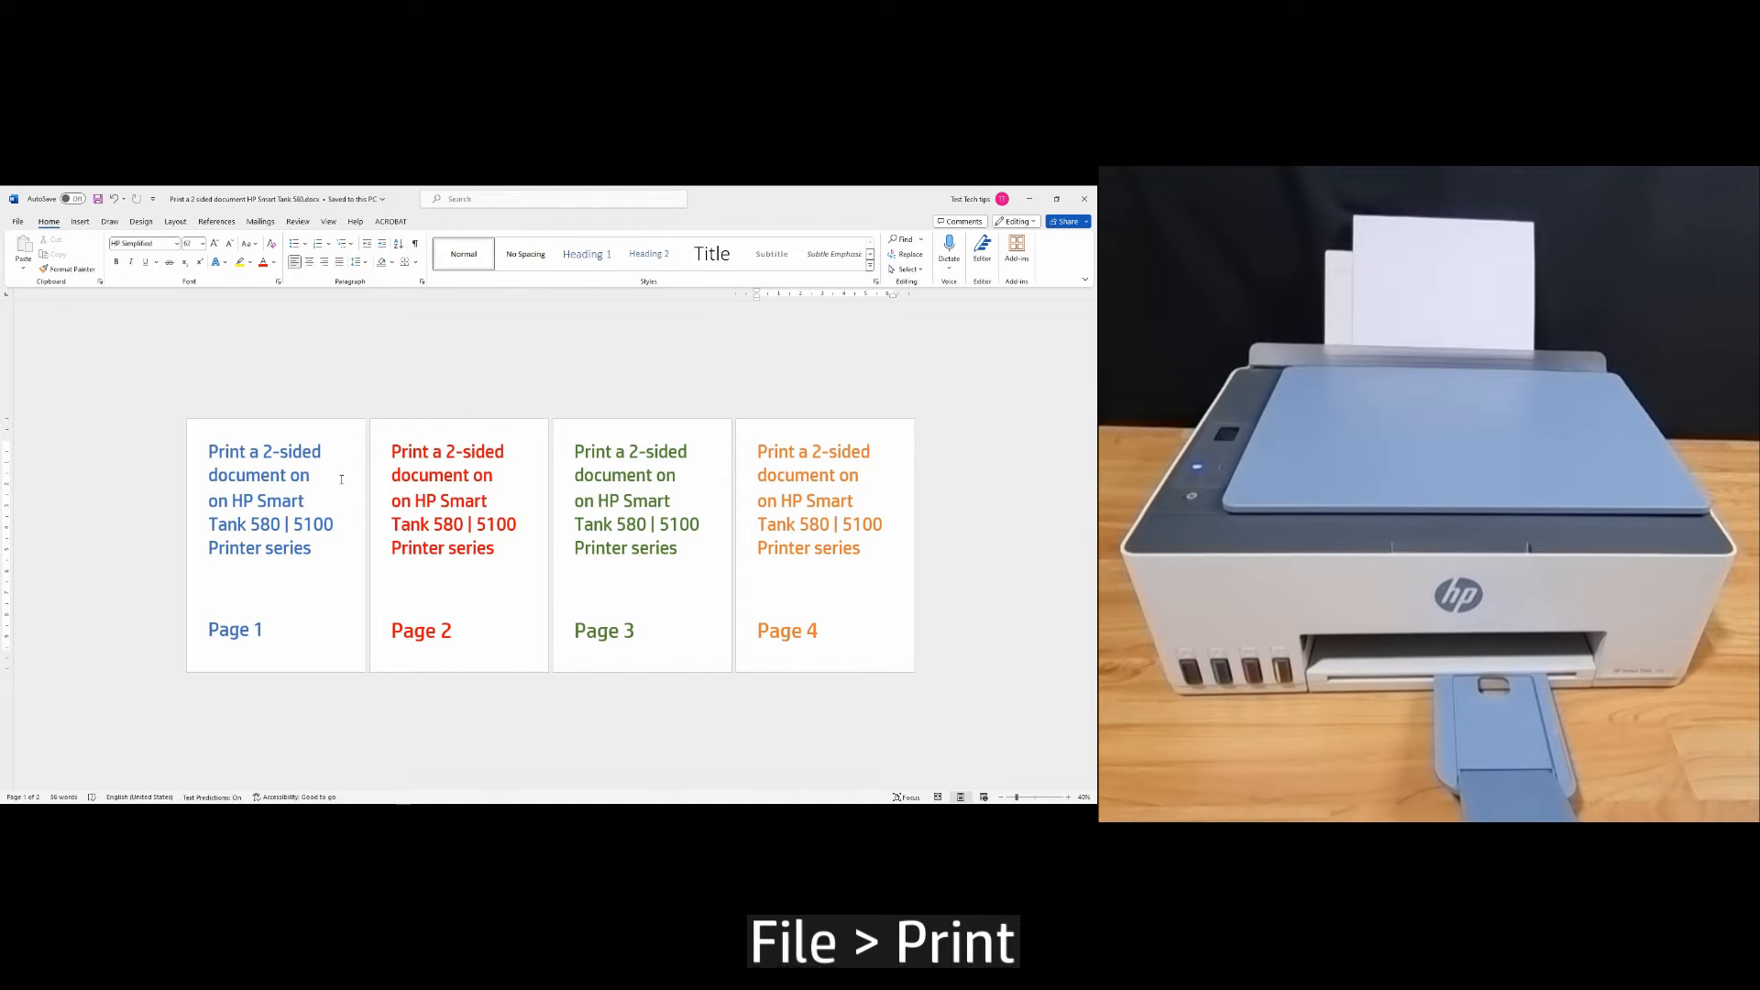
- In File > Print, choose Print on Both Sides, flipping pages on the long edge
left_click(18, 221)
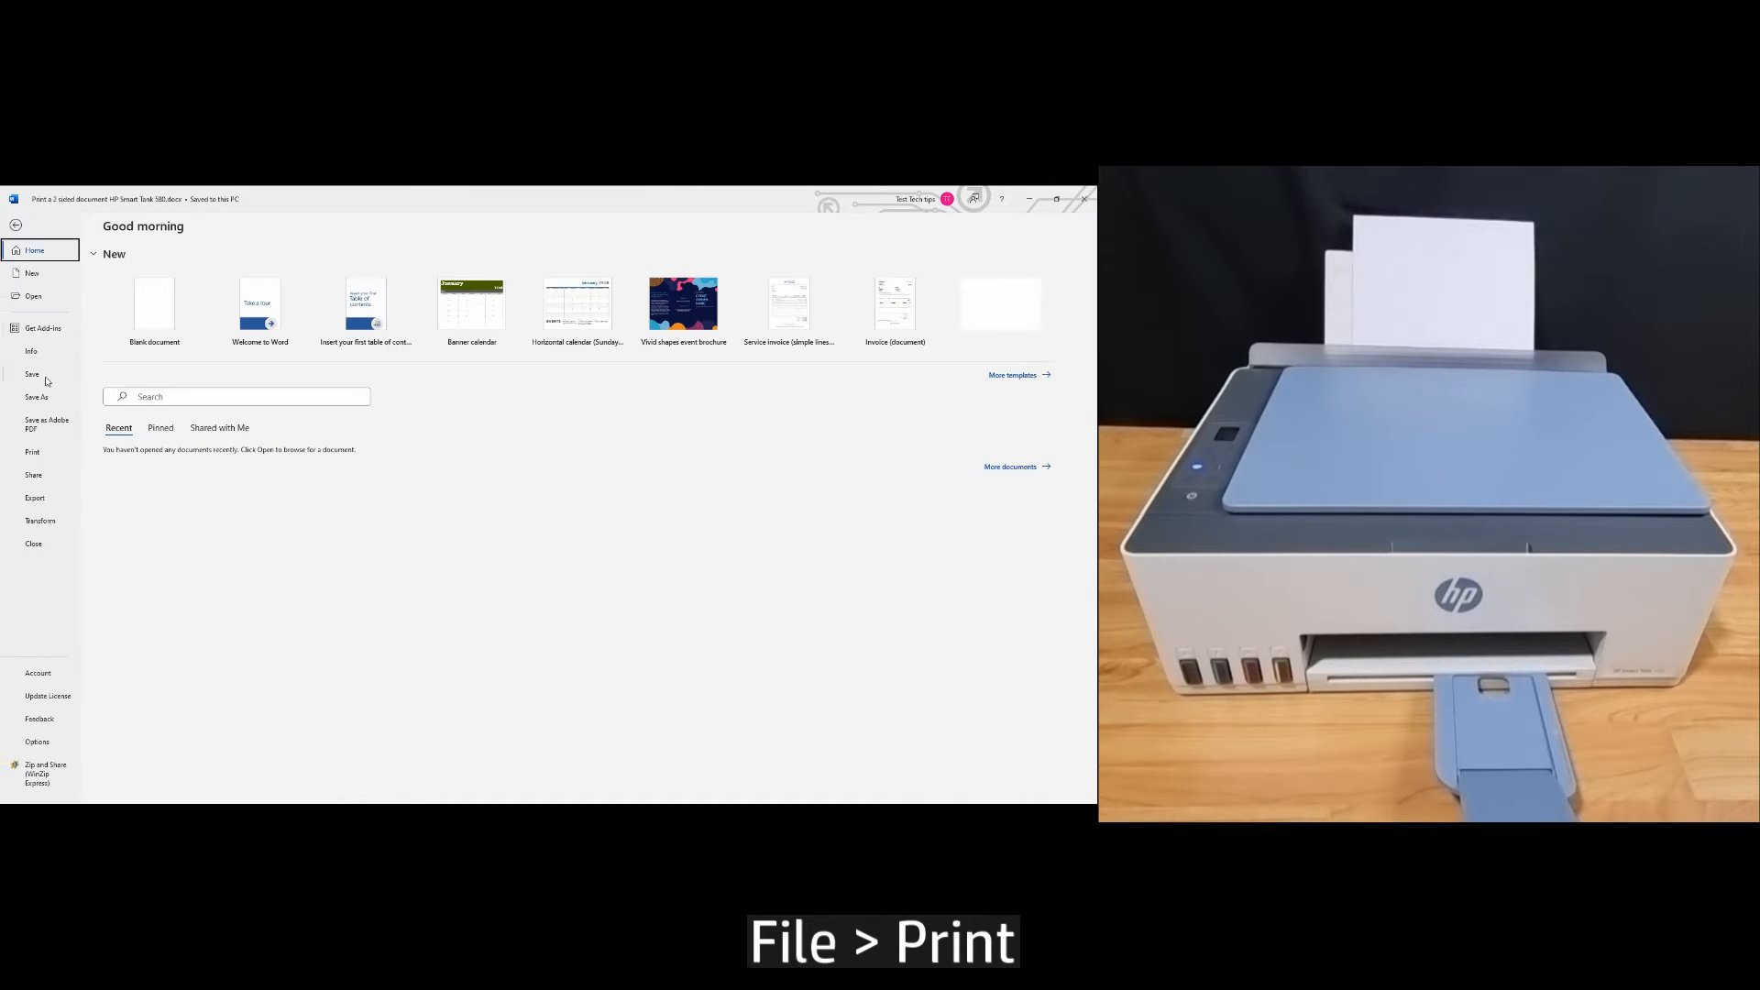
left_click(31, 451)
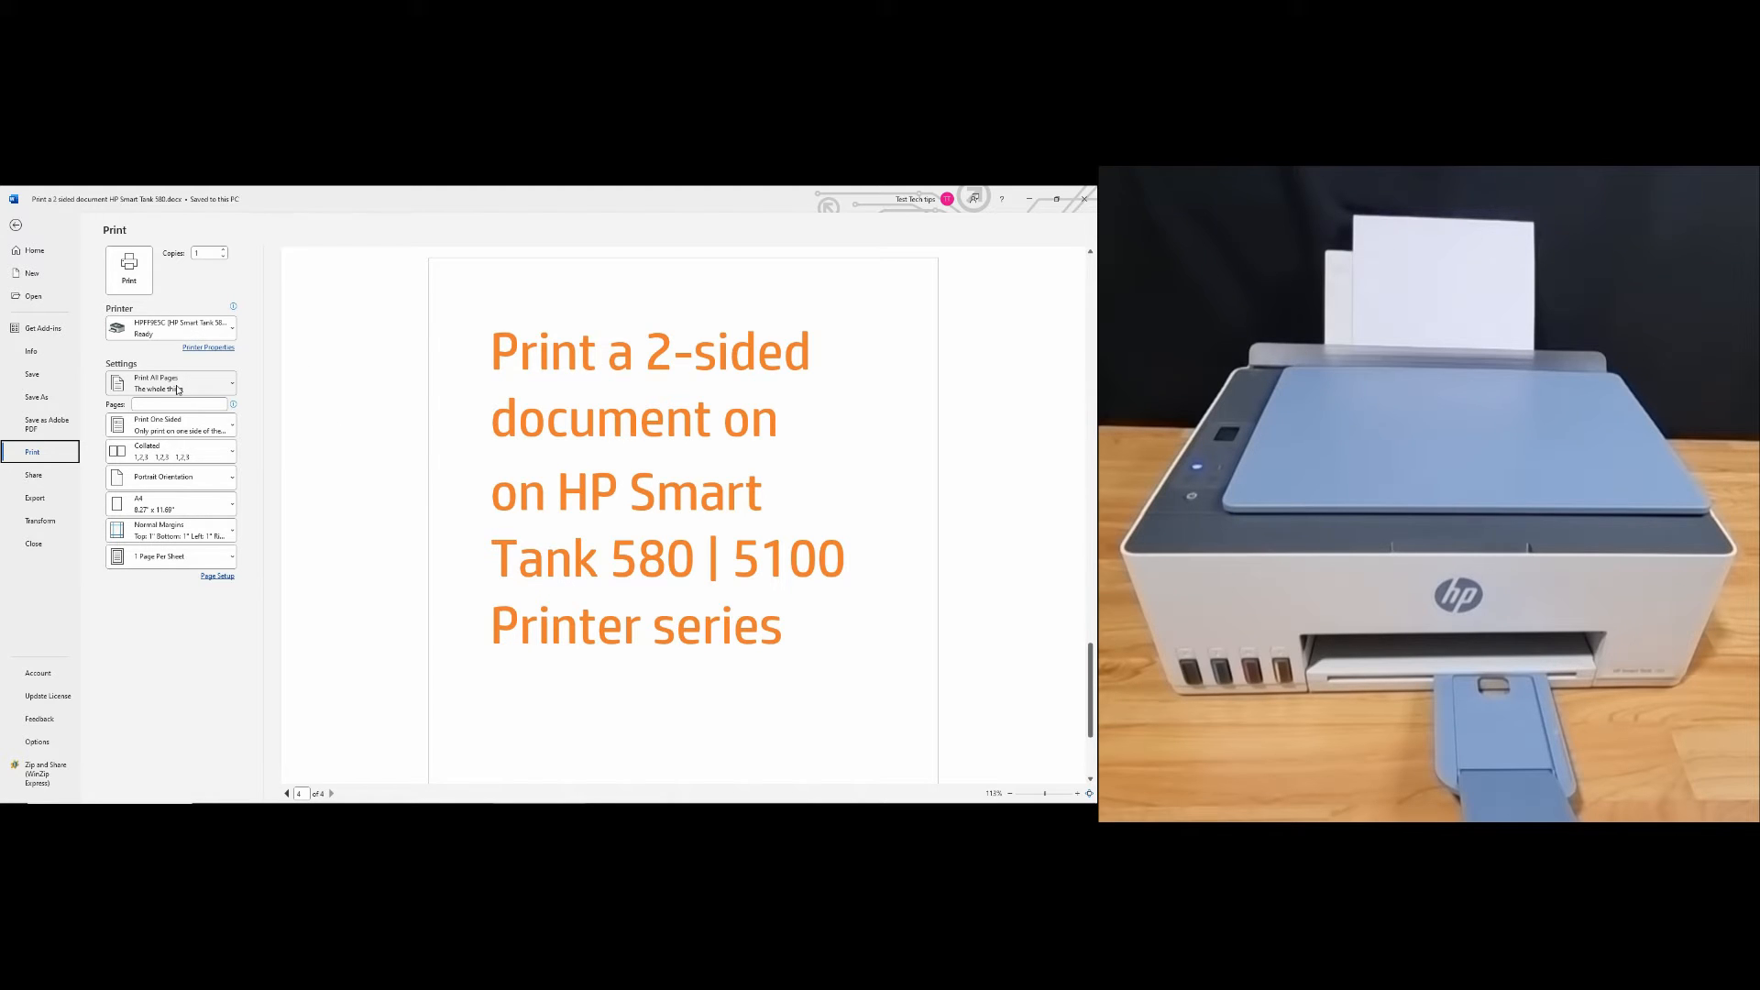
left_click(169, 425)
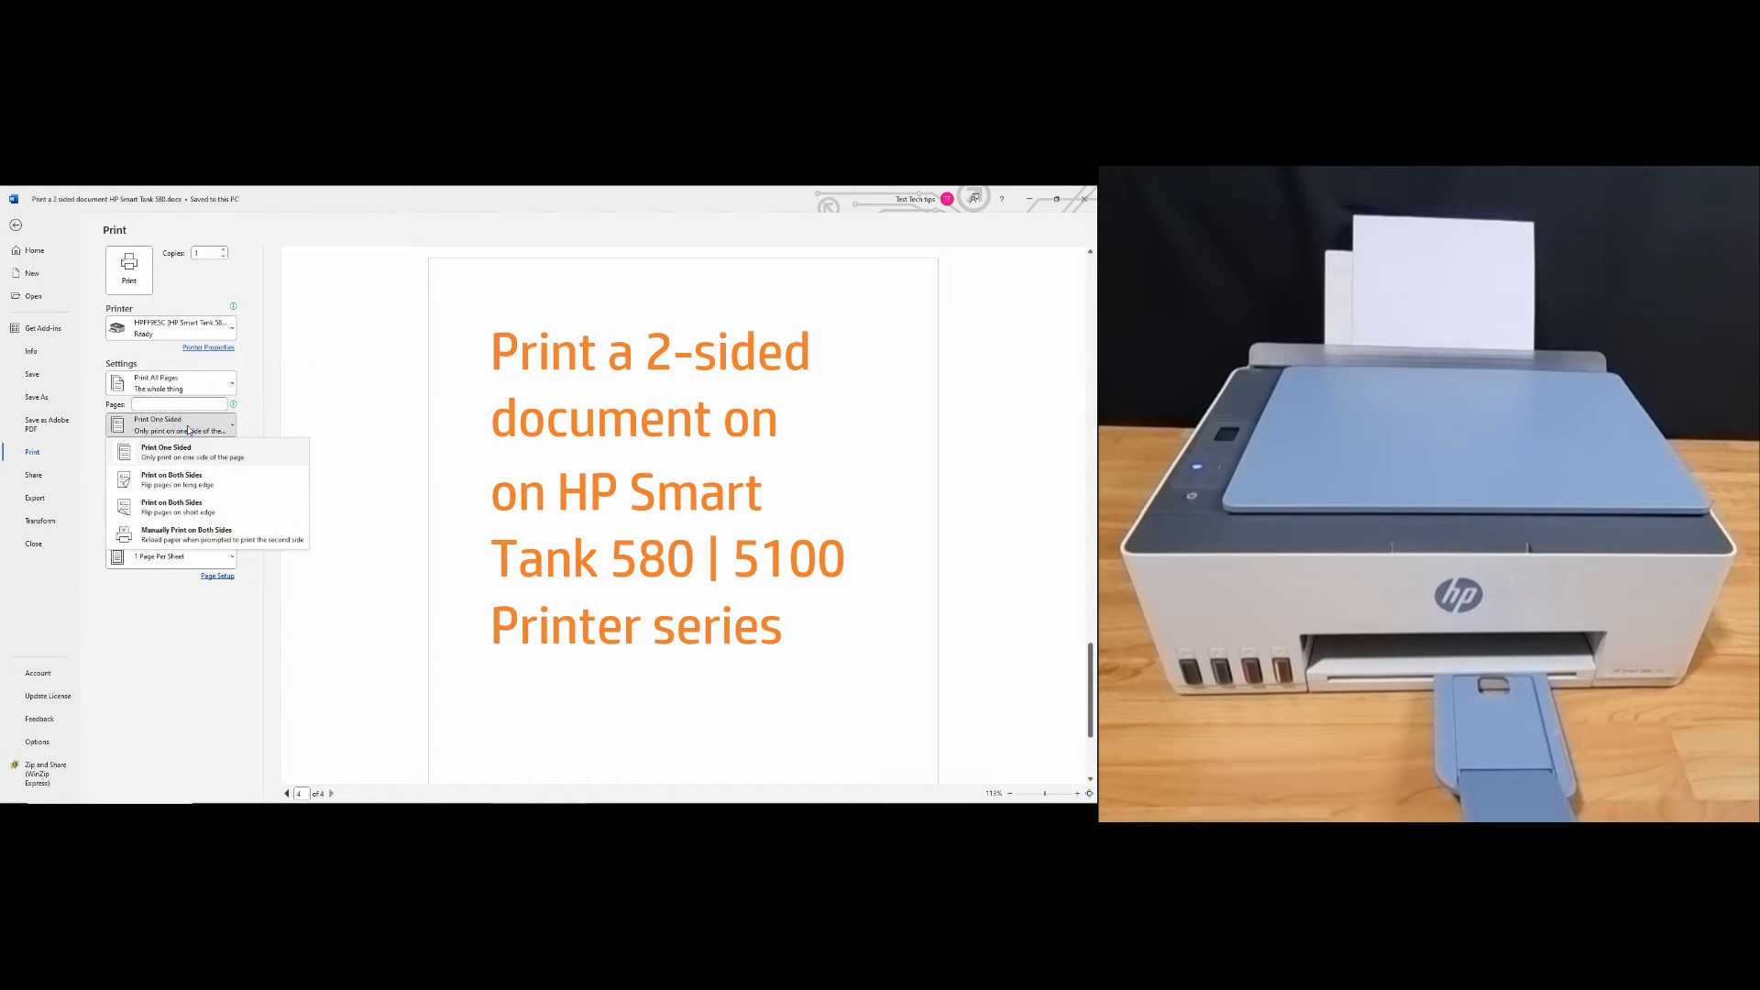
left_click(171, 478)
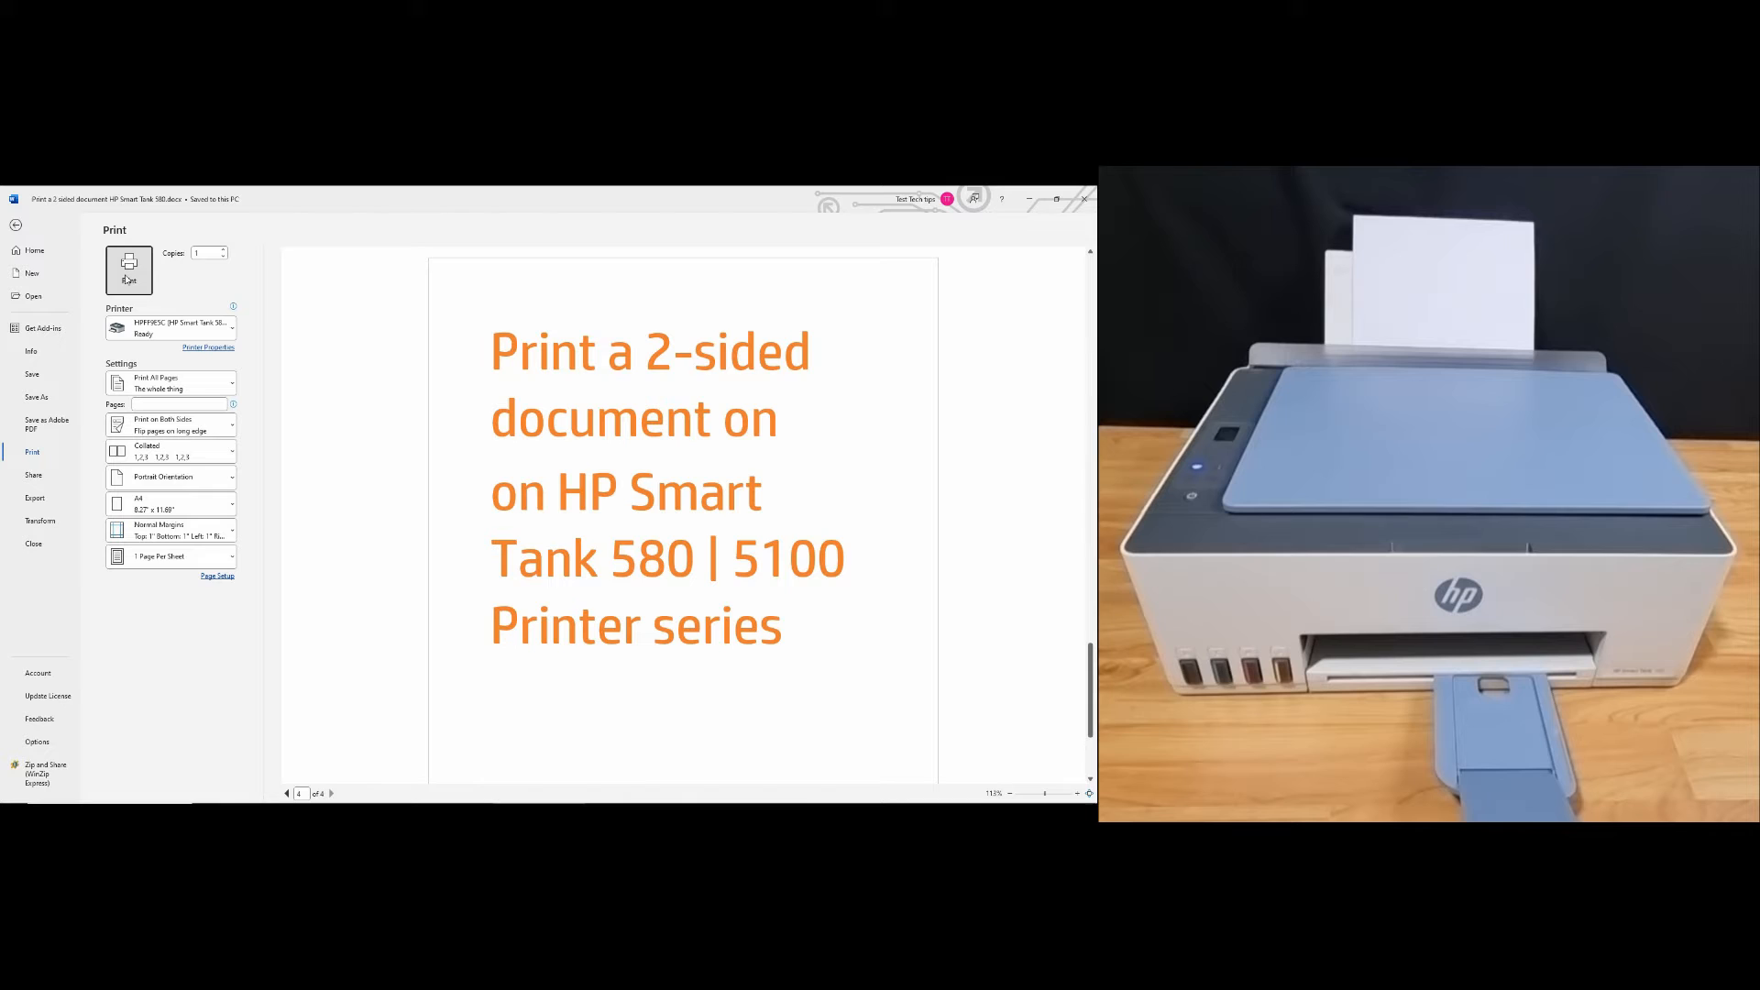
left_click(129, 270)
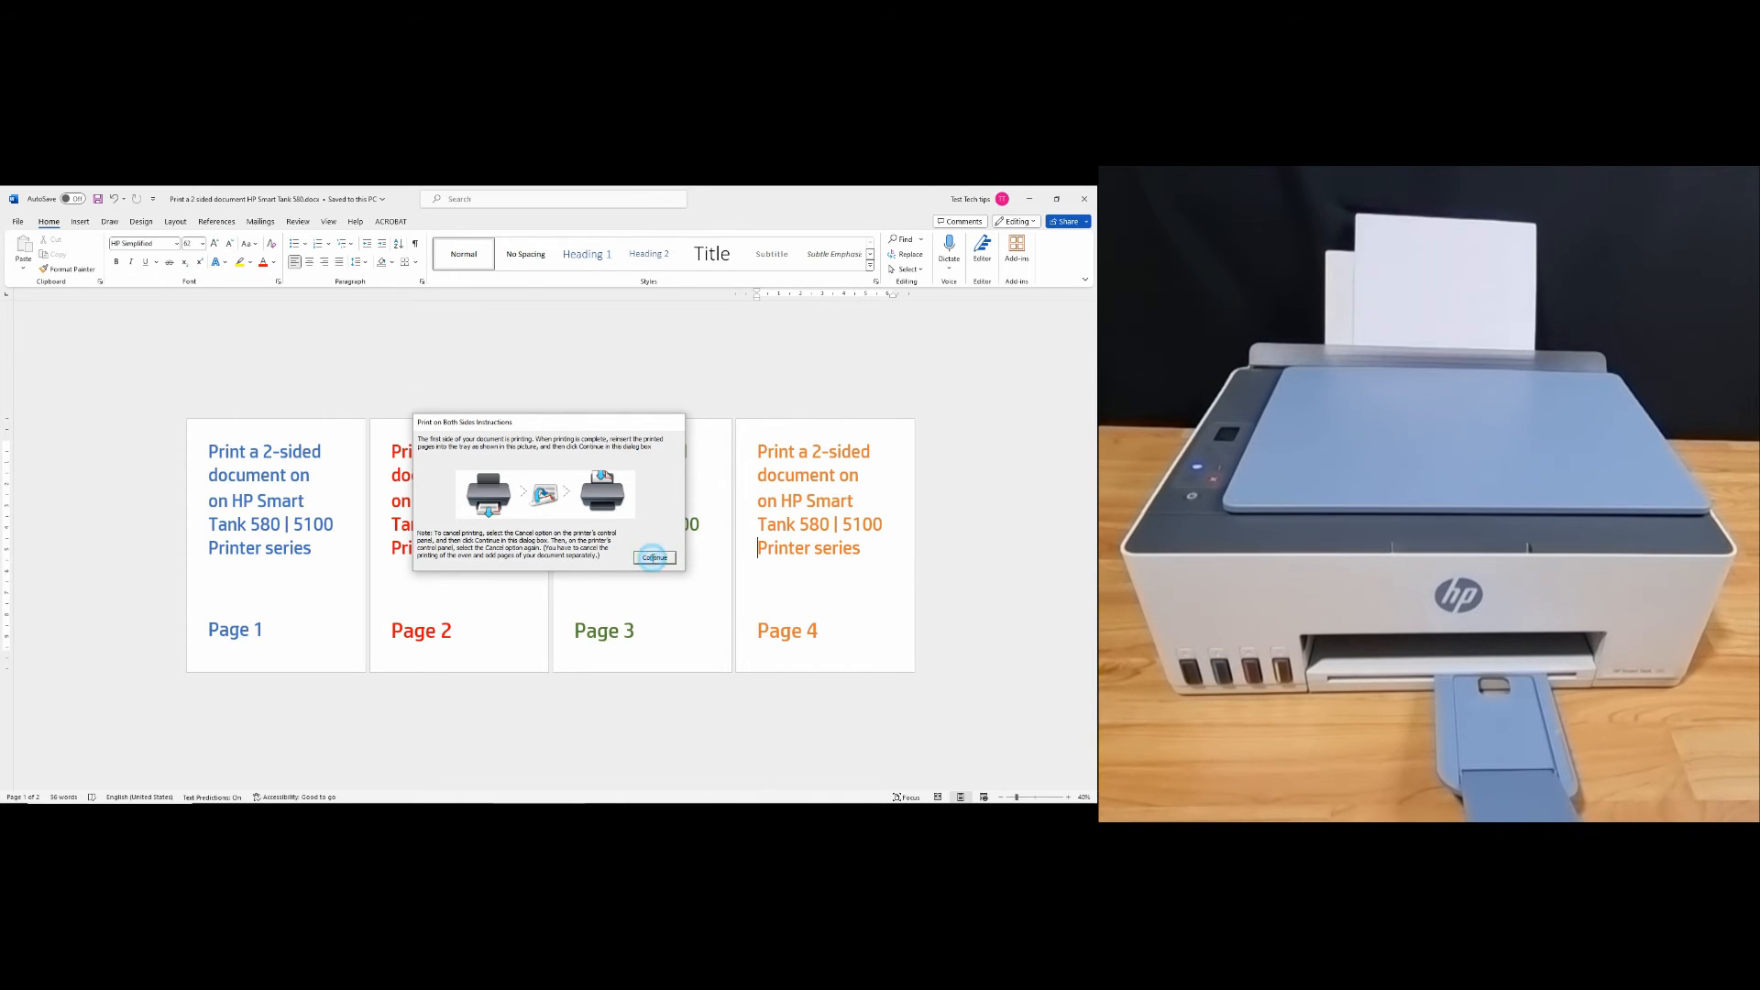
- Confirm the Print on Both Sides Instructions dialog with Continue
left_click(654, 558)
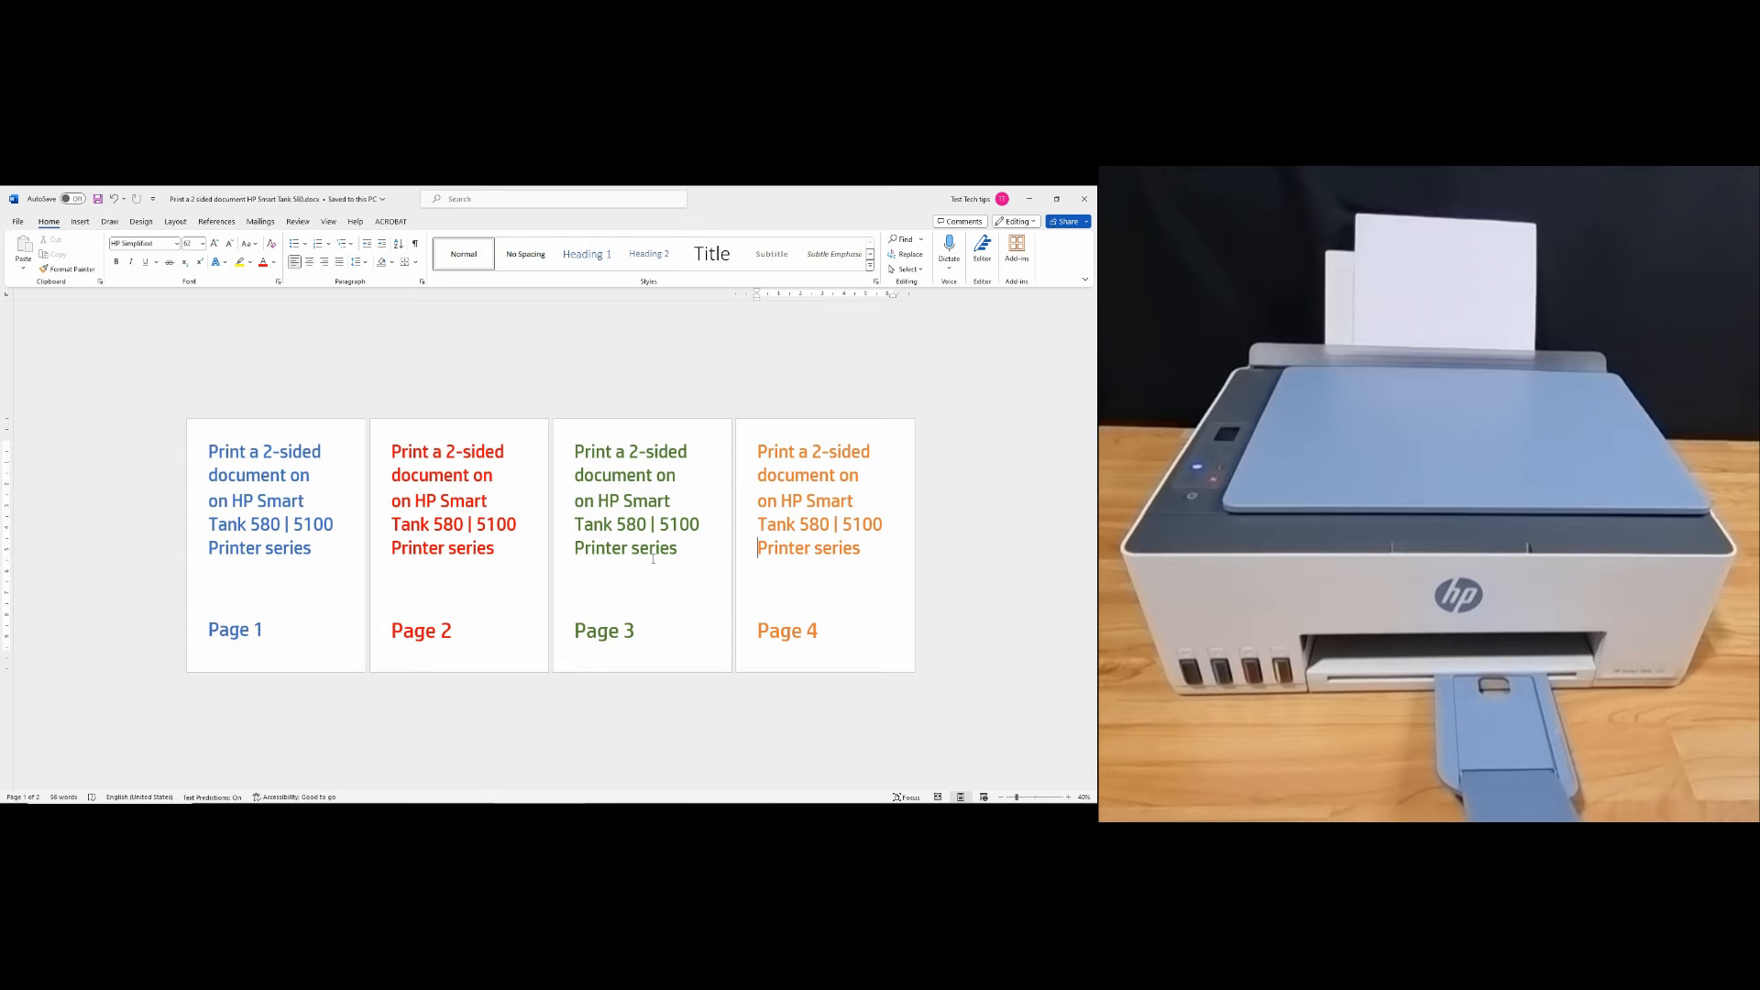